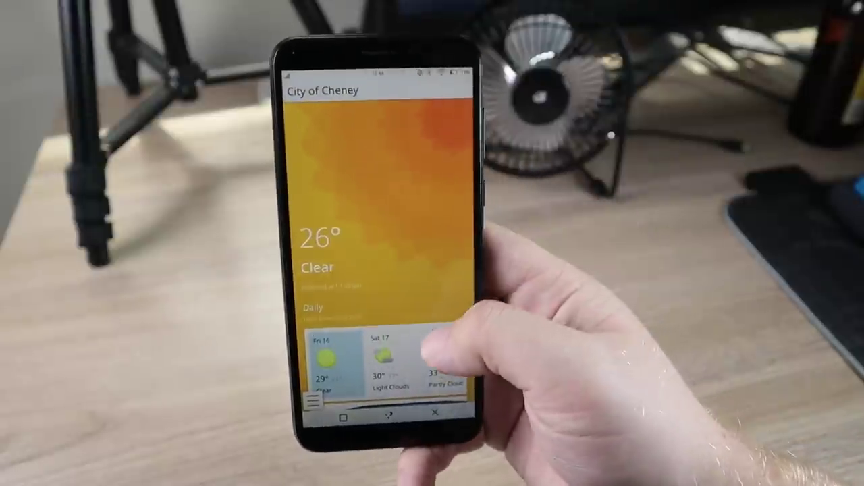
{"action": "scroll", "scroll_direction": "down", "scroll_amount": 3}
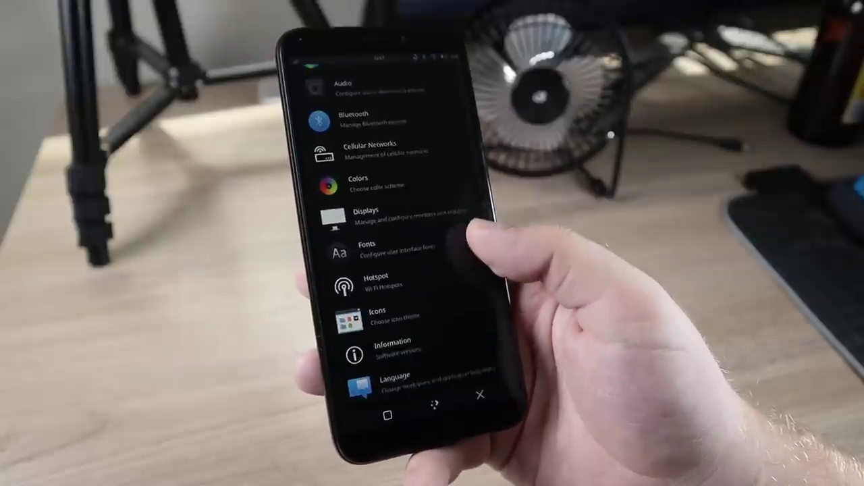
{"action": "scroll", "scroll_direction": "down", "scroll_amount": 3}
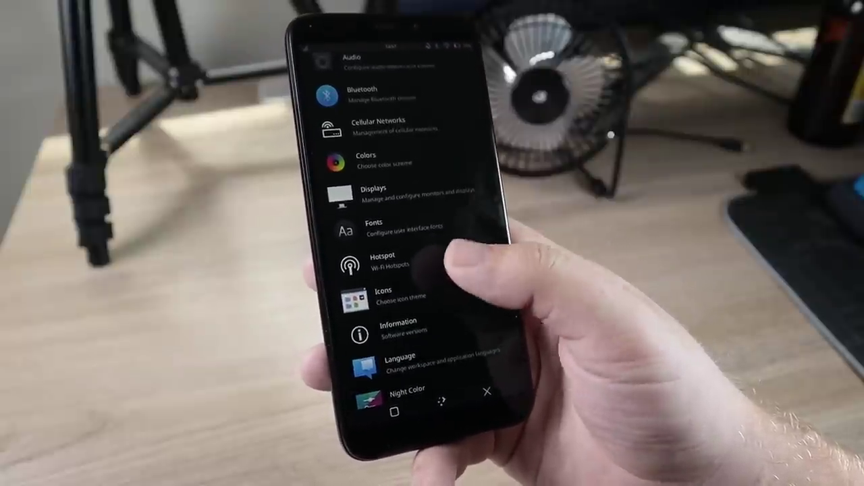